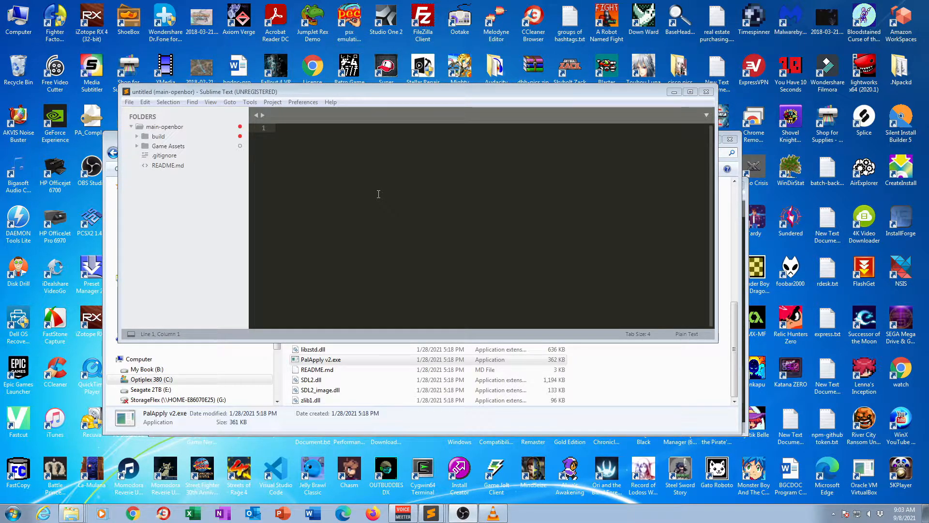
# Step: Expand the build, Data and SCENES folders in the sidebar to reveal the cutscene files
pyautogui.click(168, 146)
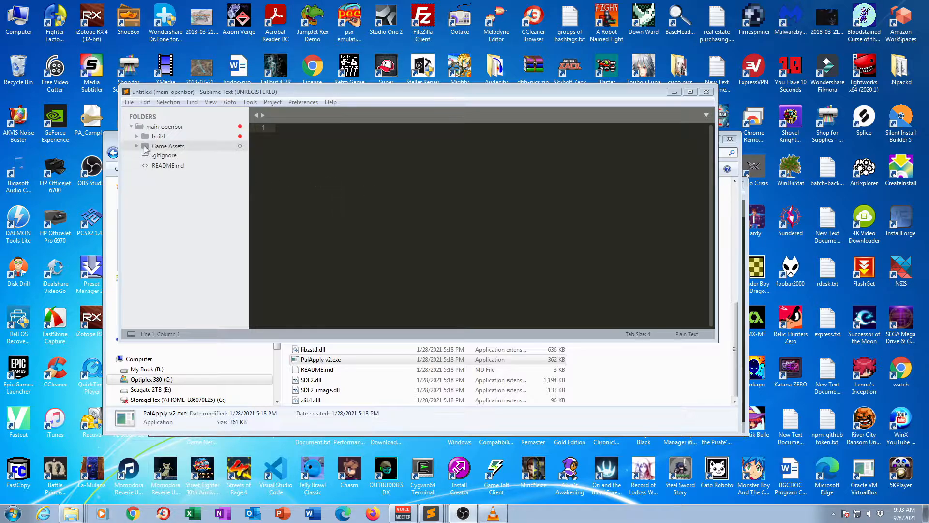
pyautogui.click(137, 136)
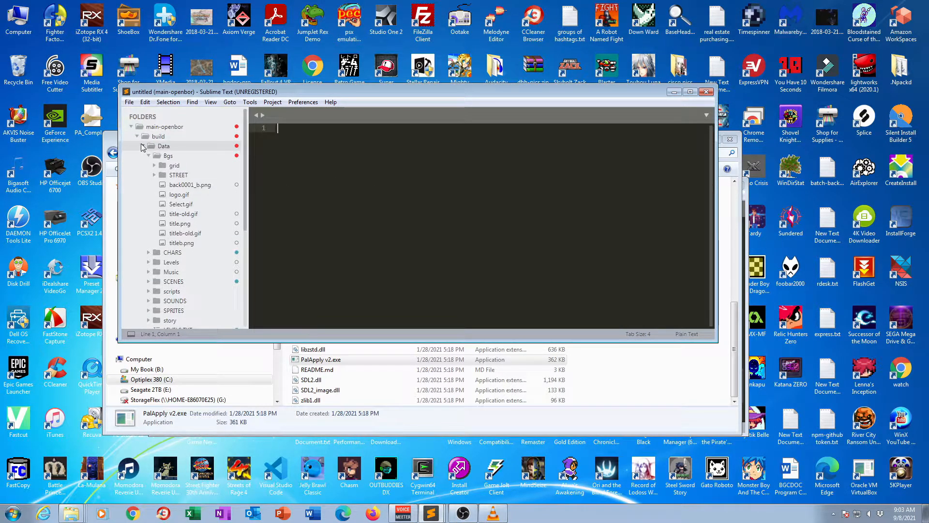
pyautogui.scroll(-3)
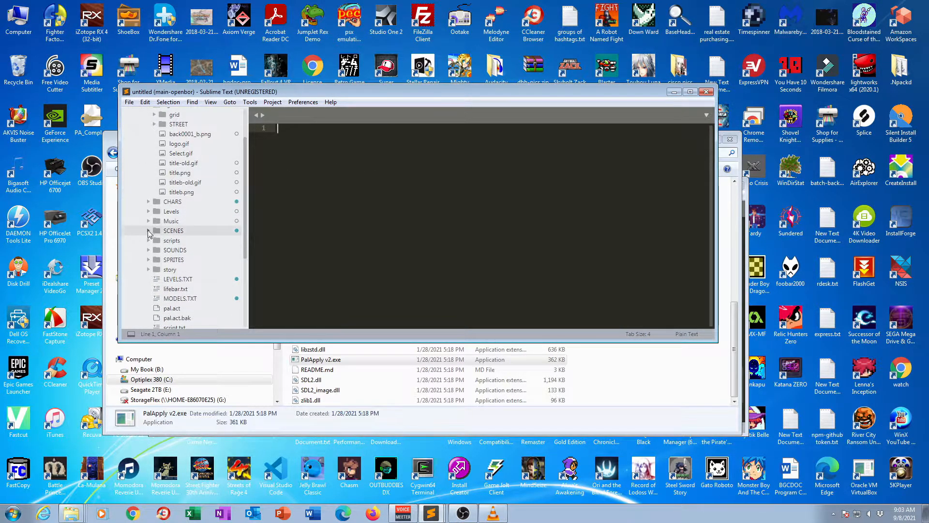
pyautogui.doubleClick(182, 230)
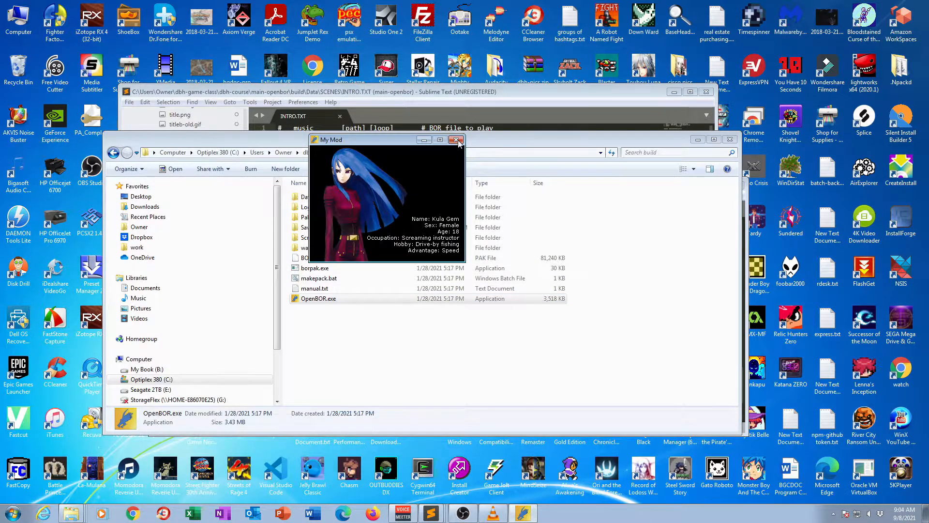
# Step: Close the running My Mod game window to return to INTRO.TXT
pyautogui.click(459, 140)
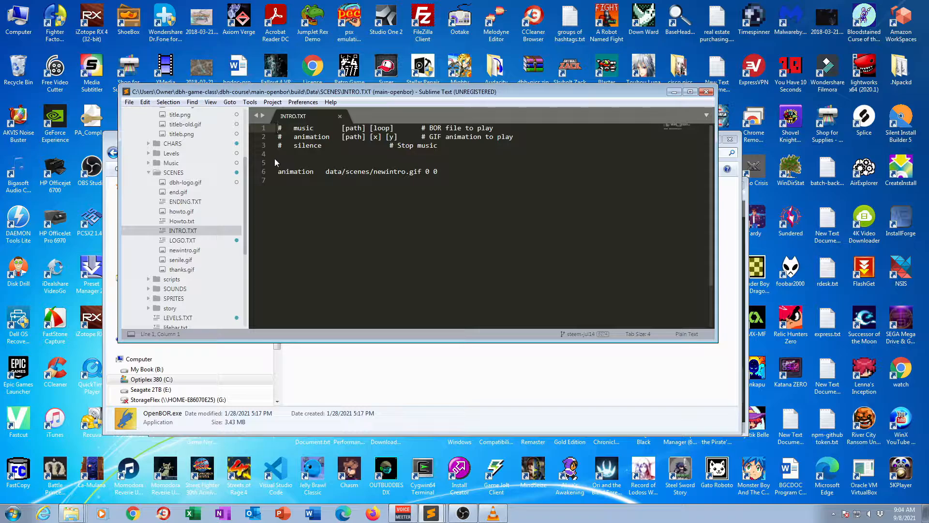
pyautogui.moveTo(293, 127); pyautogui.dragTo(394, 127)
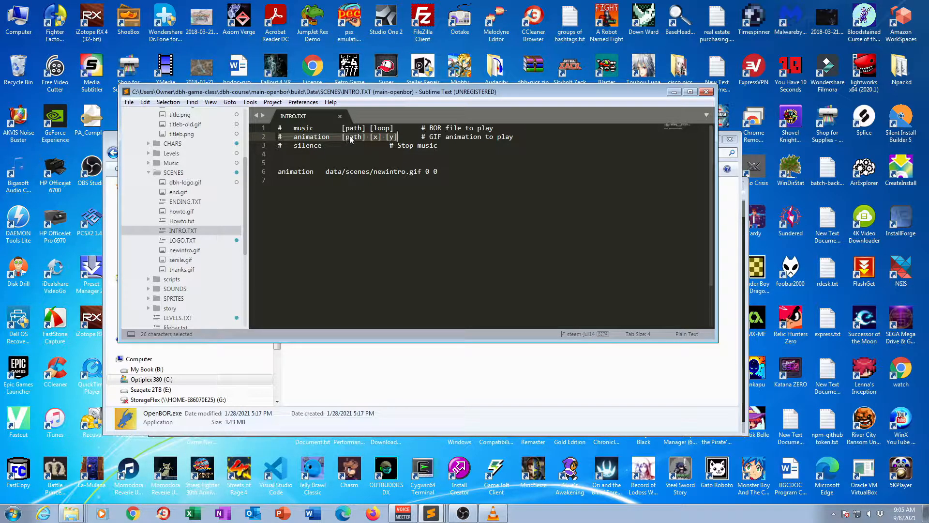
pyautogui.moveTo(374, 138)
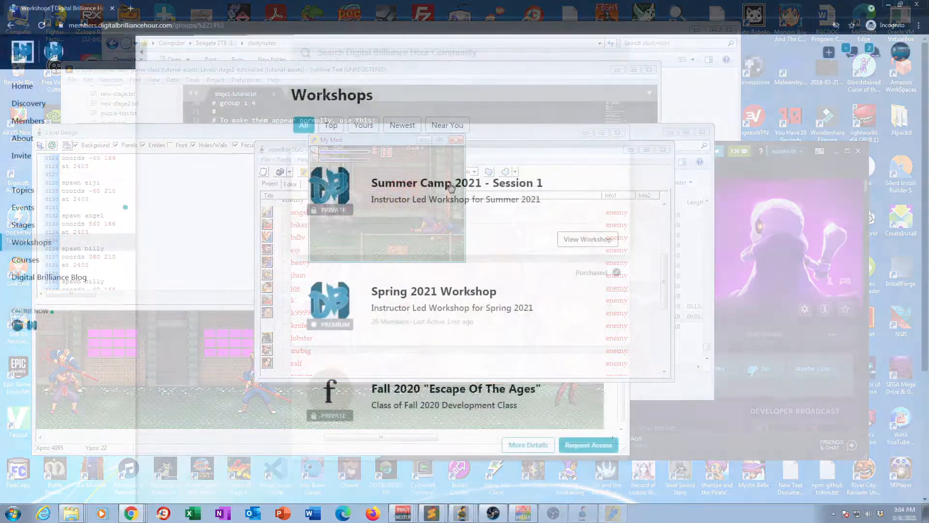
# Step: Open the Summer Camp 2021 - Session 1 workshop and view its Events page
pyautogui.click(586, 239)
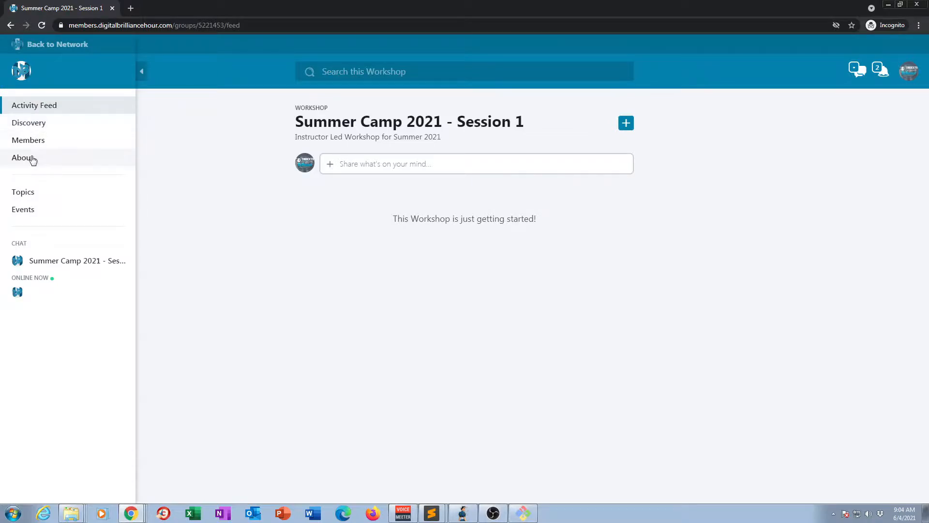
pyautogui.click(23, 209)
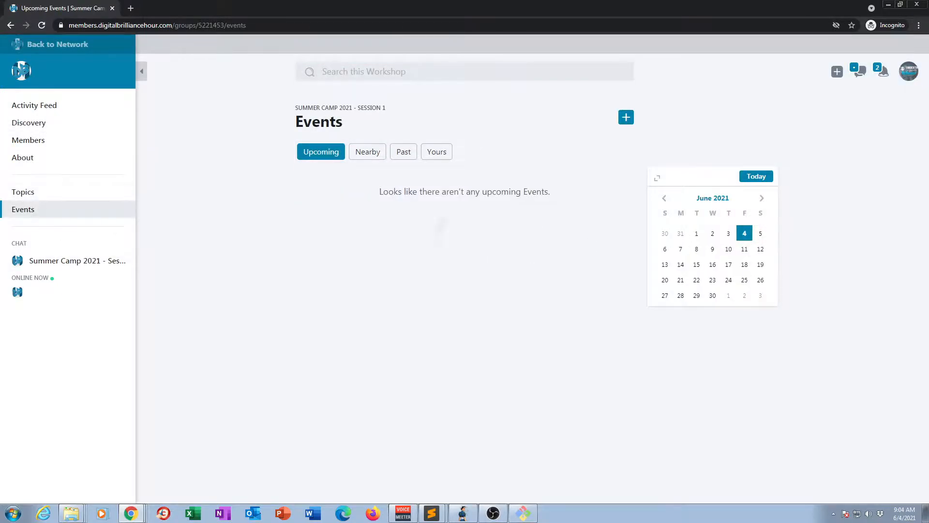